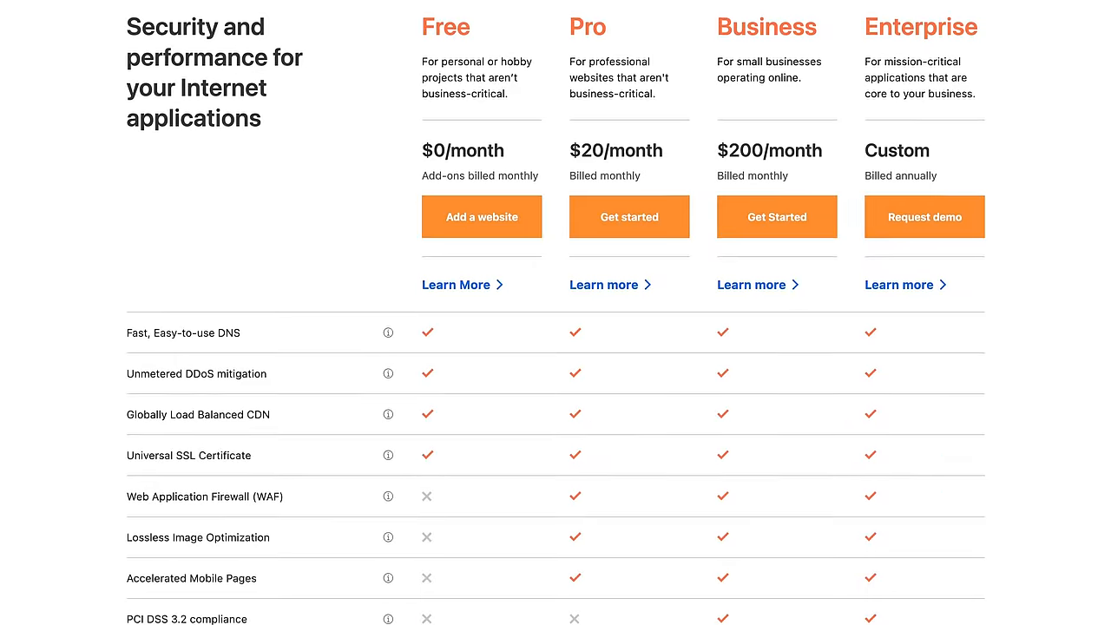
scroll("down", 3)
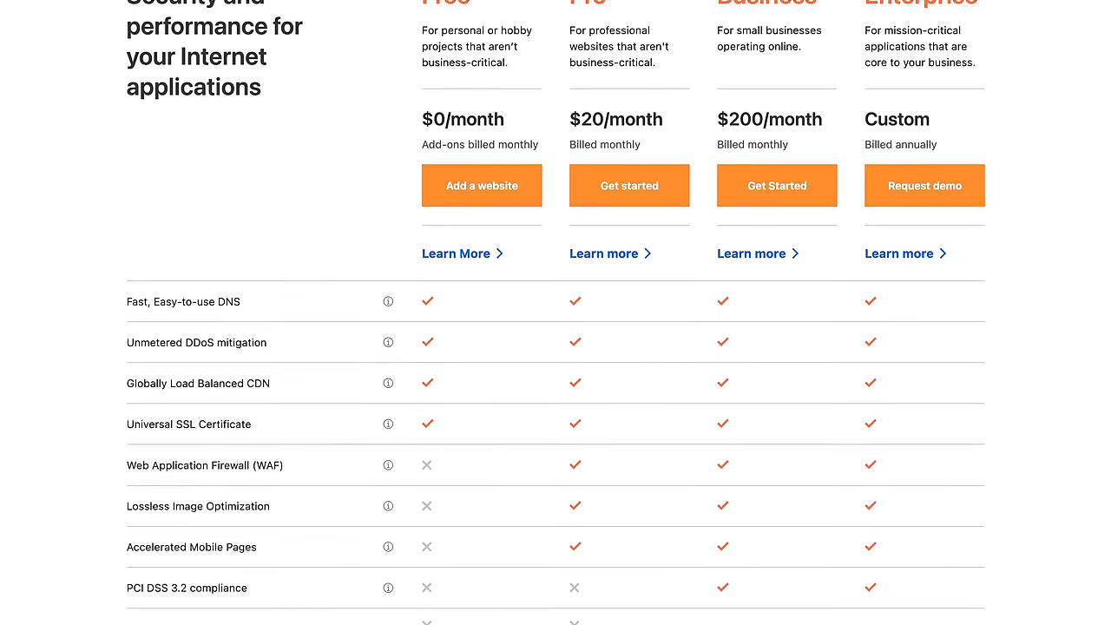